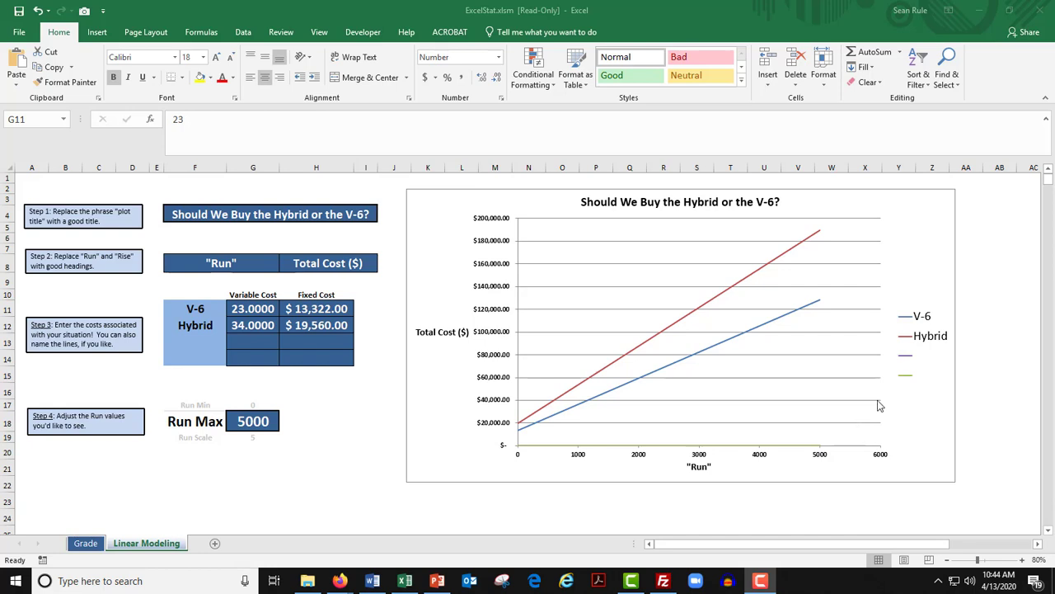
{"action": "mouse_move", "coordinate": [435, 349]}
{"action": "type", "text": "=2.5/"}
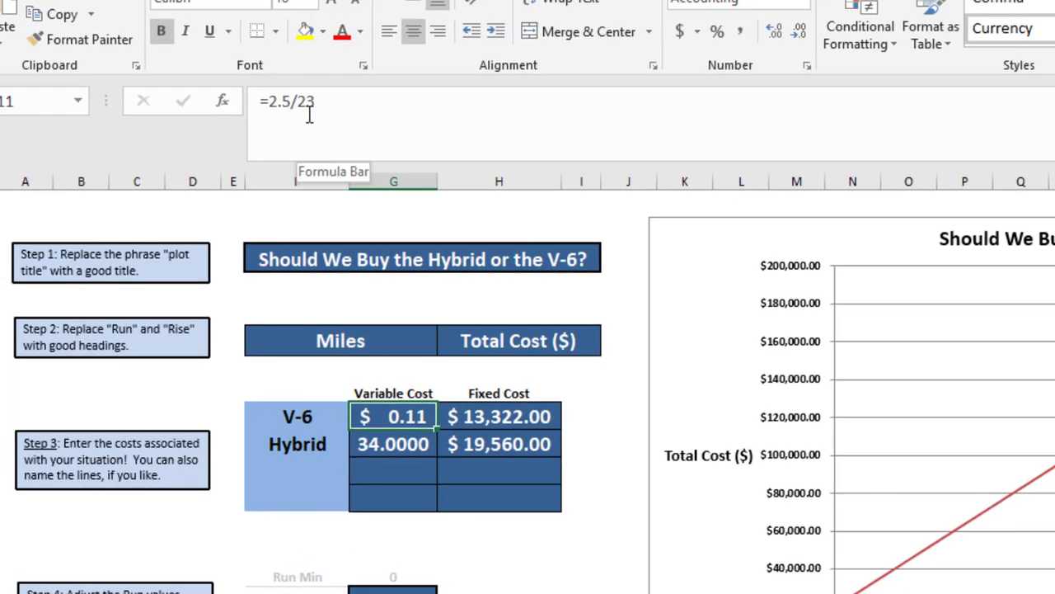
{"action": "mouse_move", "coordinate": [349, 103]}
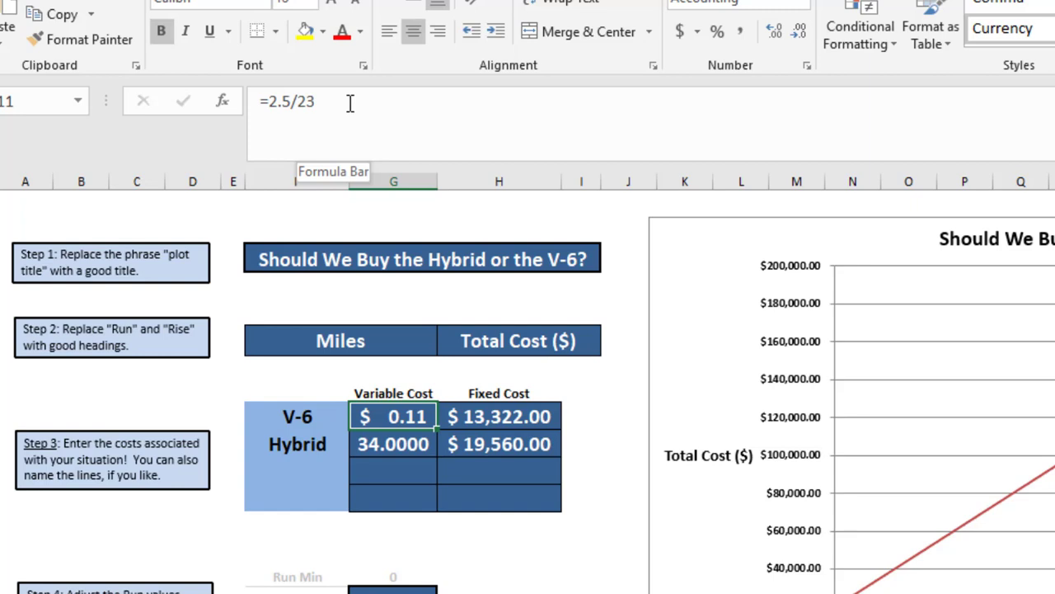
{"action": "mouse_move", "coordinate": [361, 433]}
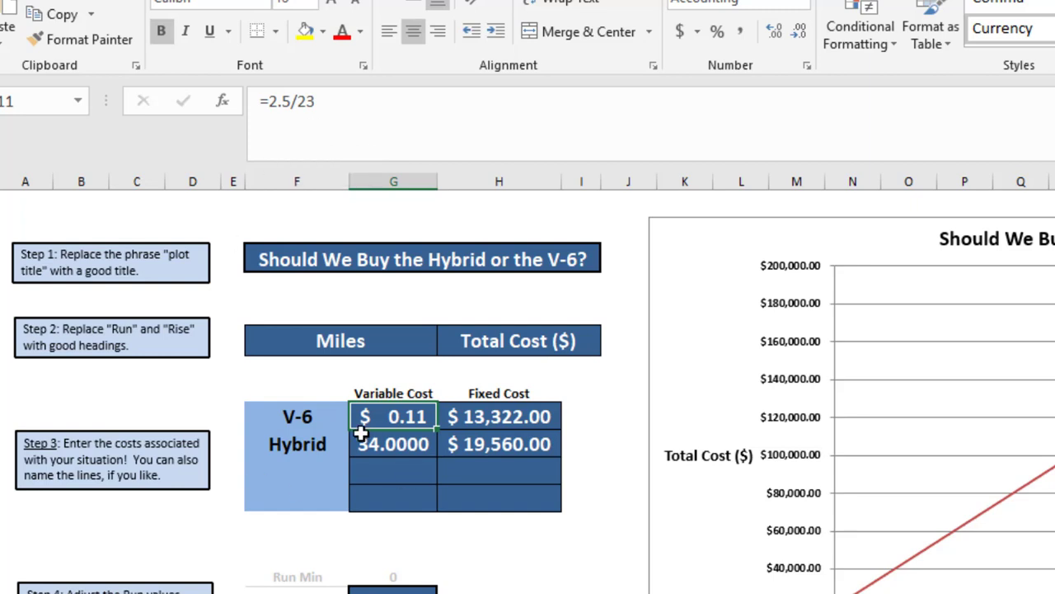
- Replace the Hybrid variable cost in G12 with =2.5/34 (about $0.07 per mile) and verify it
{"action": "left_click", "coordinate": [392, 443]}
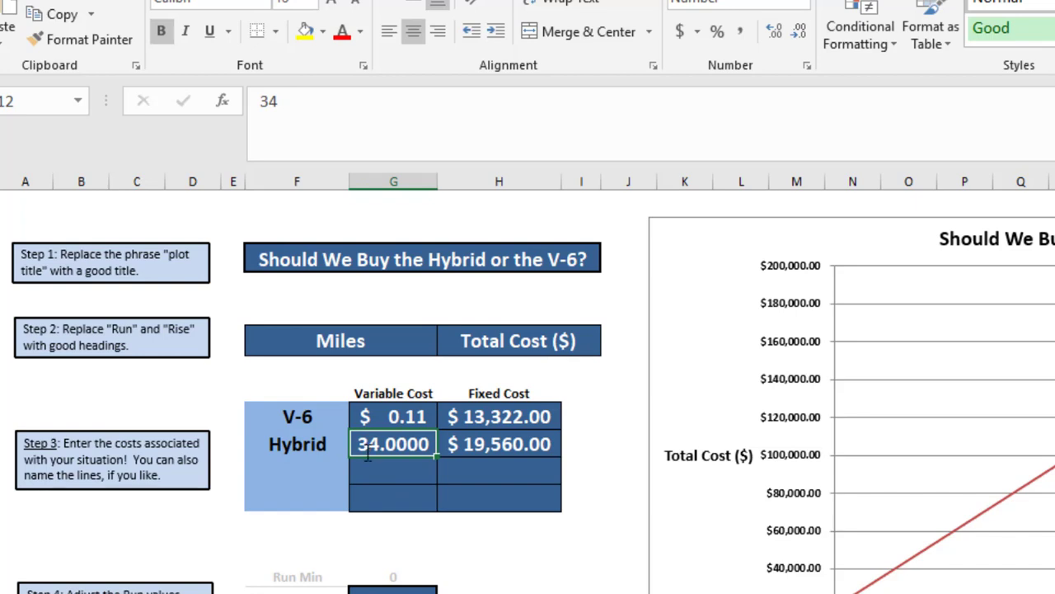
{"action": "type", "text": "=2.5/34"}
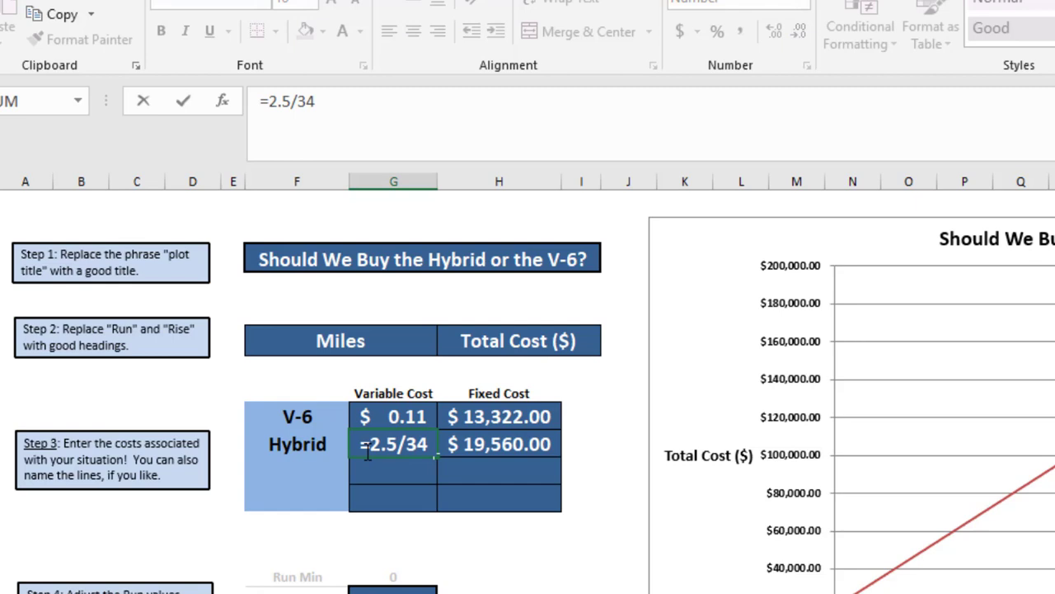
{"action": "key", "text": "Return"}
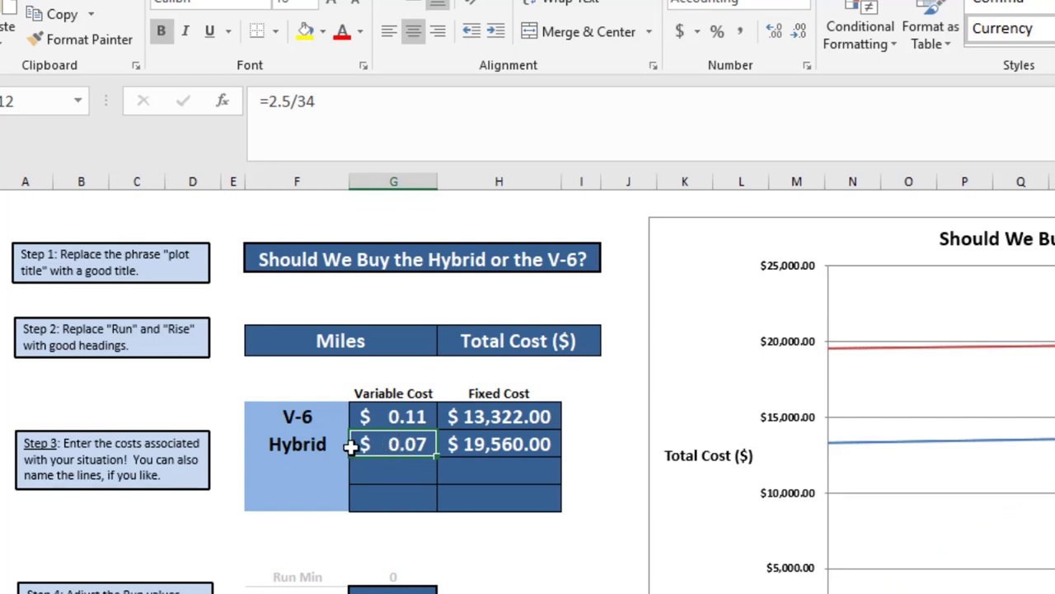
{"action": "left_click", "coordinate": [297, 444]}
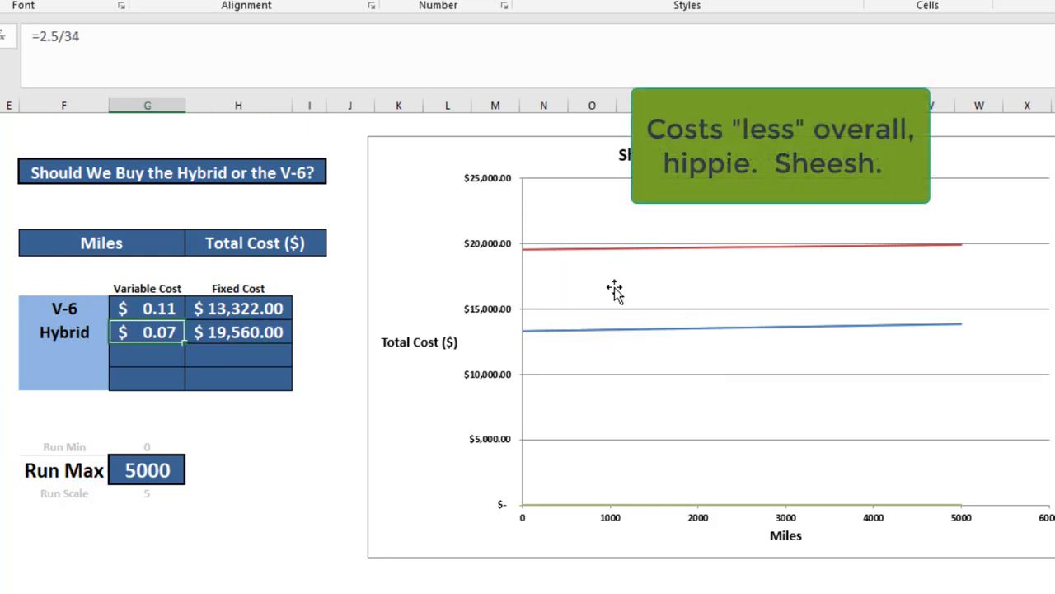
{"action": "mouse_move", "coordinate": [816, 397]}
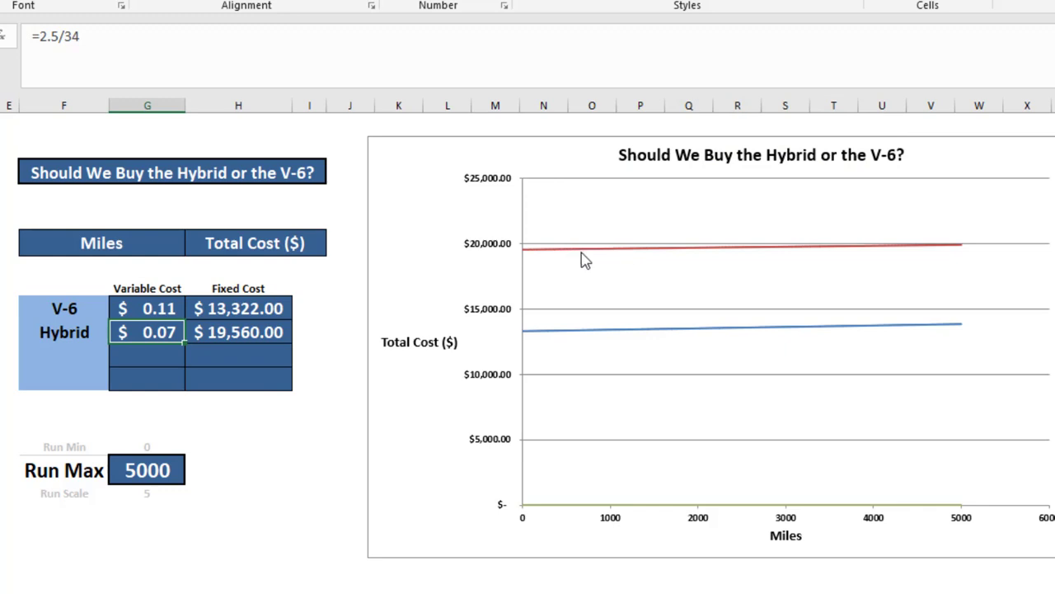
{"action": "mouse_move", "coordinate": [556, 343]}
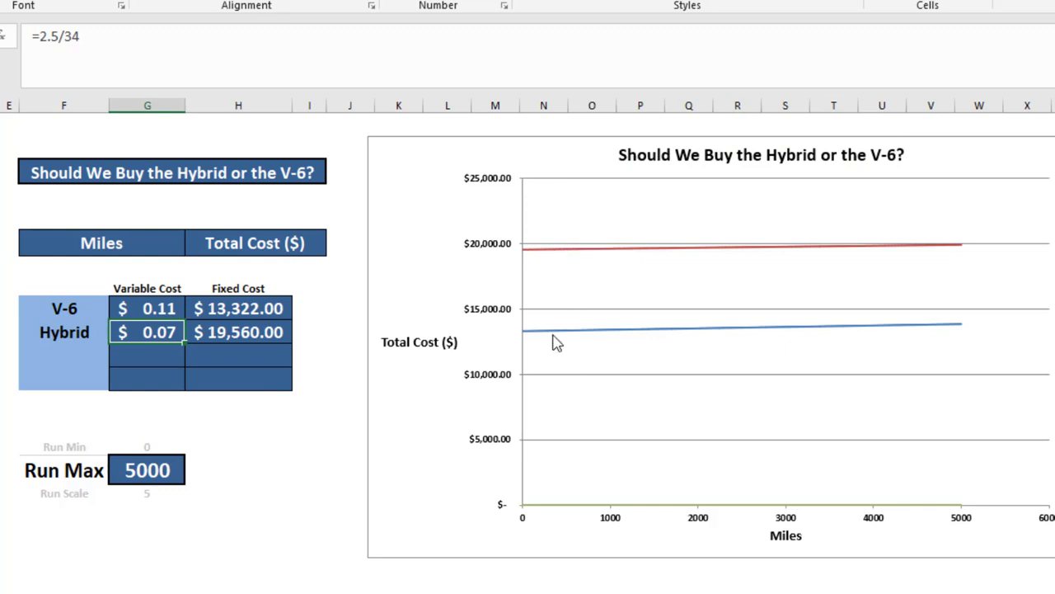
{"action": "mouse_move", "coordinate": [565, 334]}
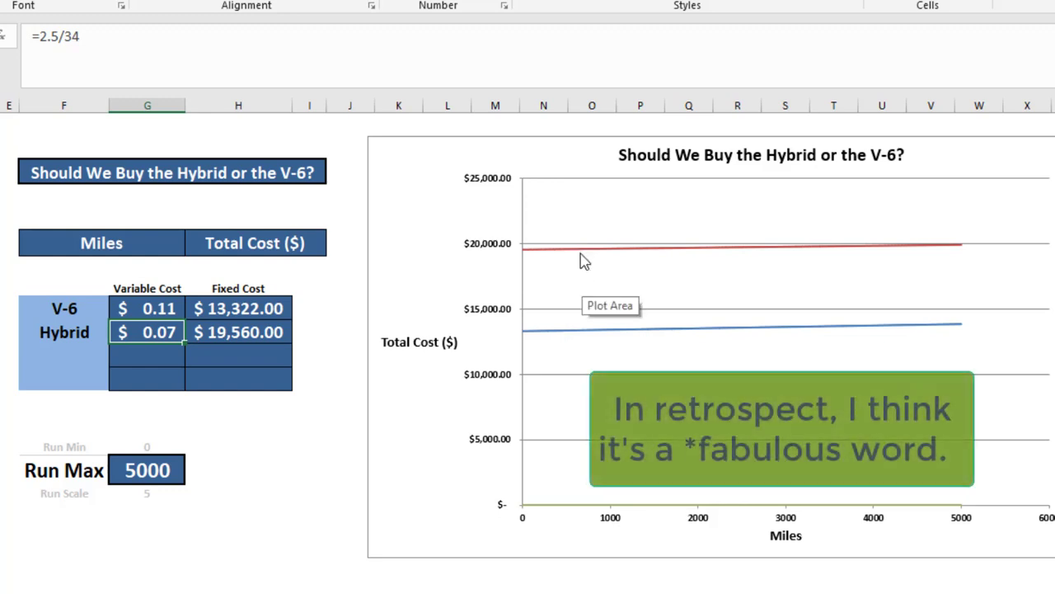
{"action": "left_click", "coordinate": [147, 308]}
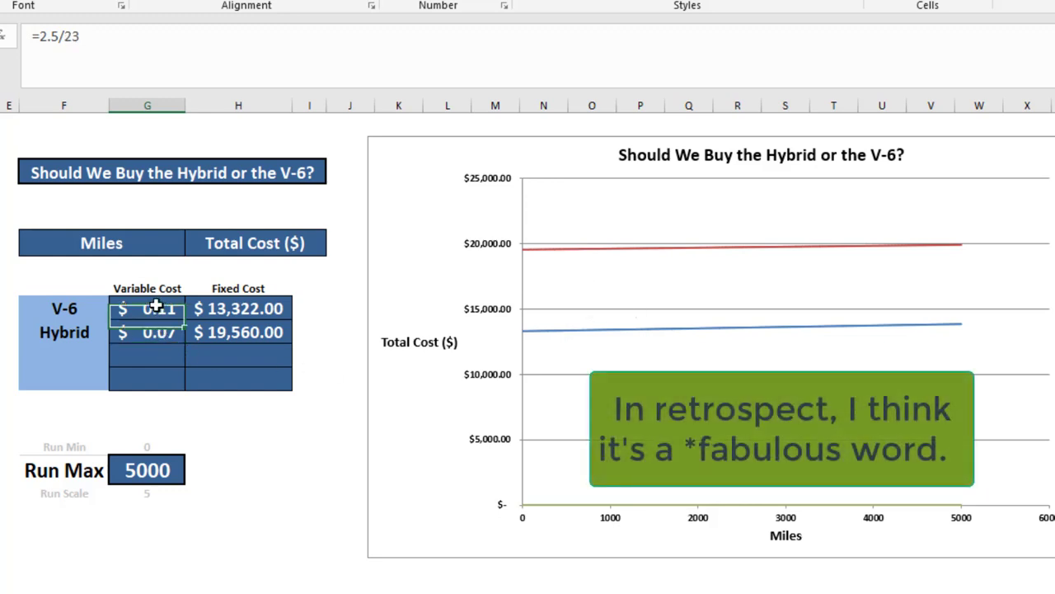
{"action": "mouse_move", "coordinate": [569, 262]}
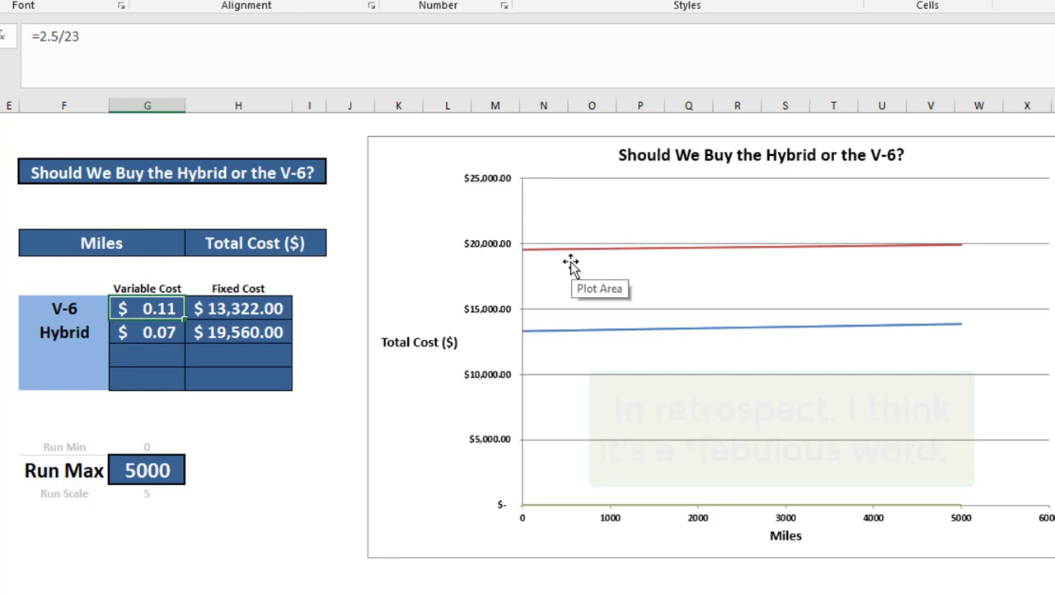
{"action": "left_click", "coordinate": [147, 446]}
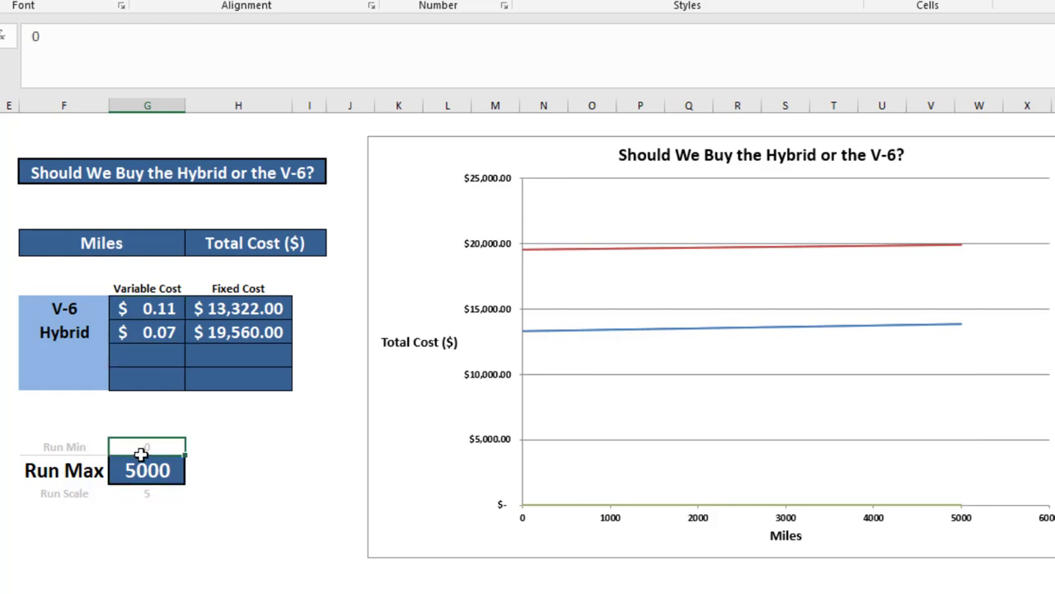
- Make Run Scale follow Run Max divided by 1000, so the chart spans 100,000 miles
{"action": "left_click", "coordinate": [147, 469]}
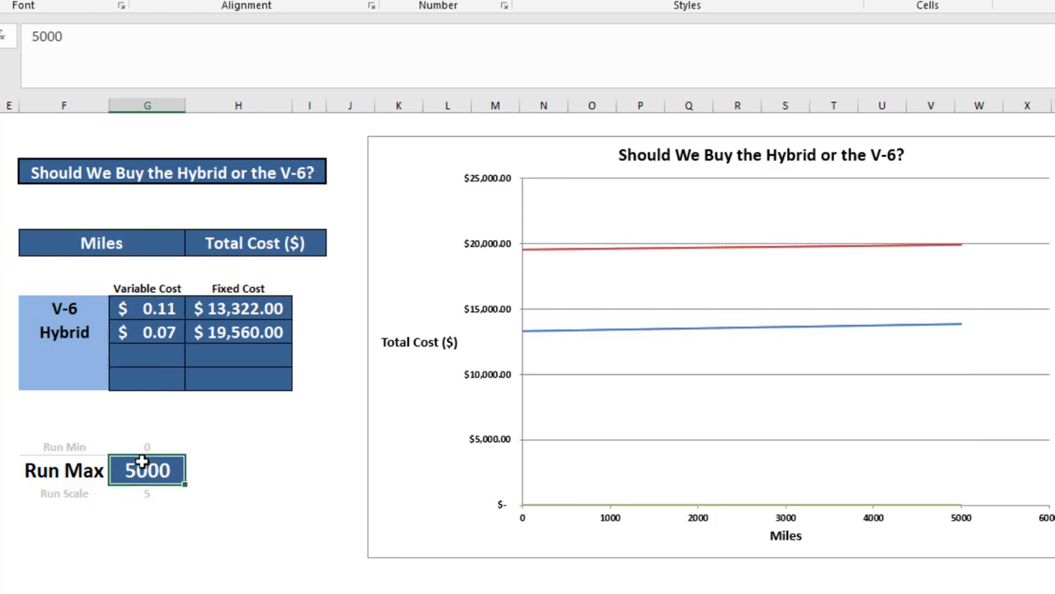
{"action": "mouse_move", "coordinate": [565, 347]}
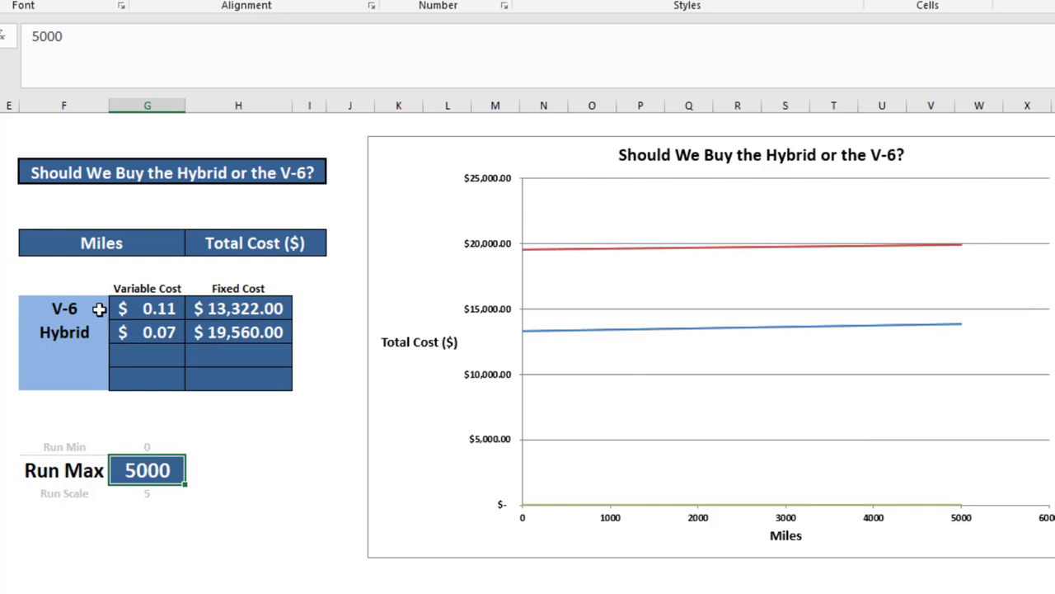
{"action": "mouse_move", "coordinate": [560, 256]}
{"action": "type", "text": "10000"}
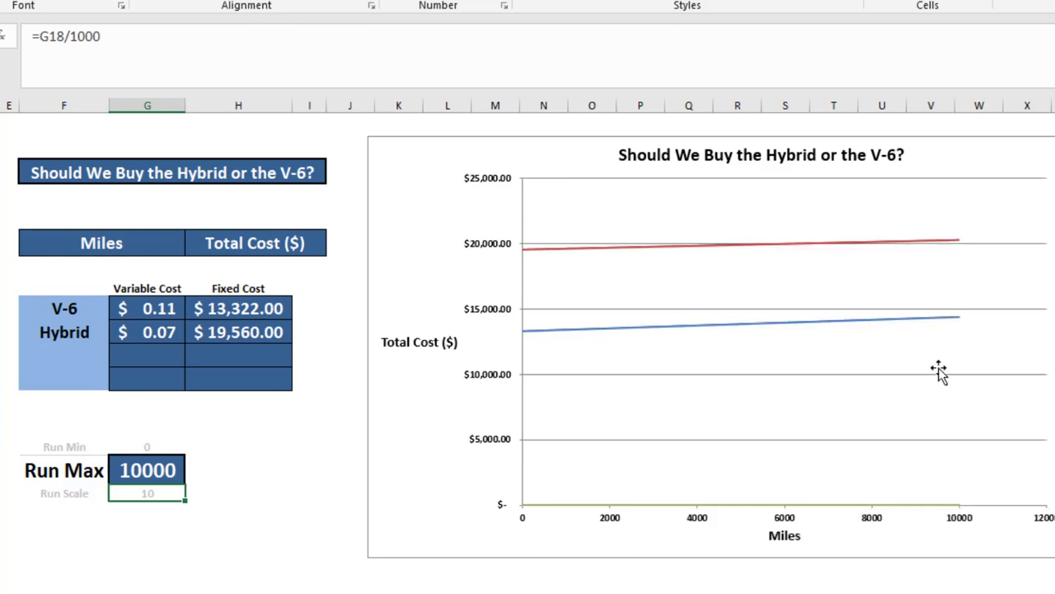
{"action": "mouse_move", "coordinate": [823, 342]}
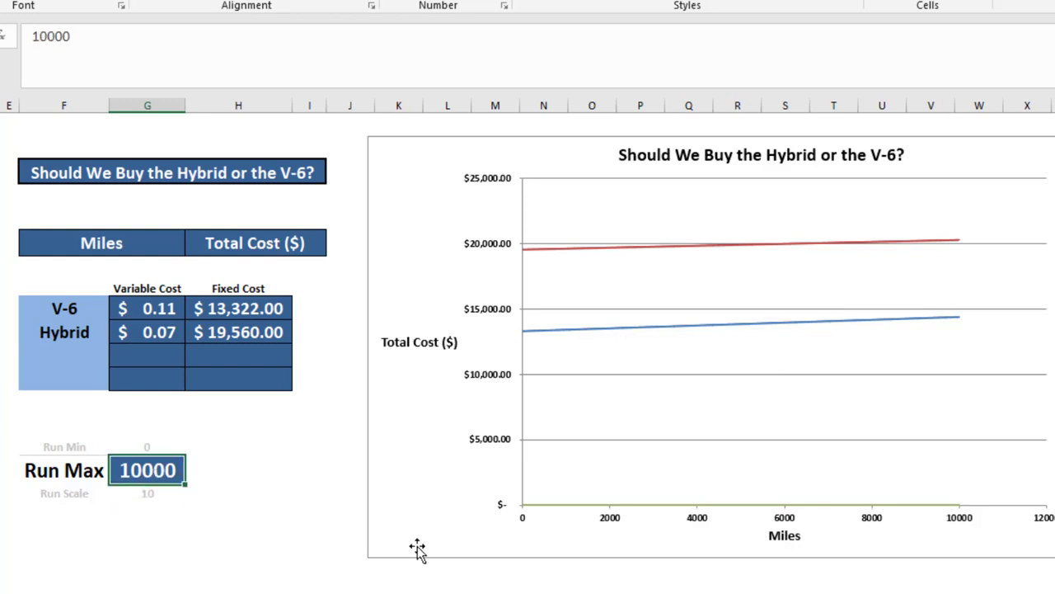
{"action": "type", "text": "500"}
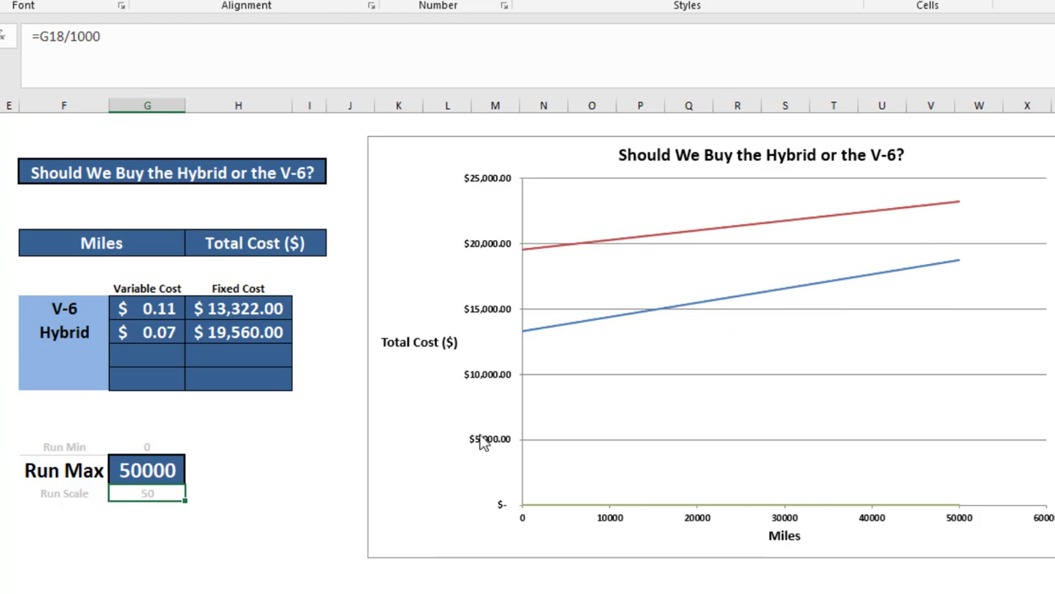
{"action": "mouse_move", "coordinate": [745, 319]}
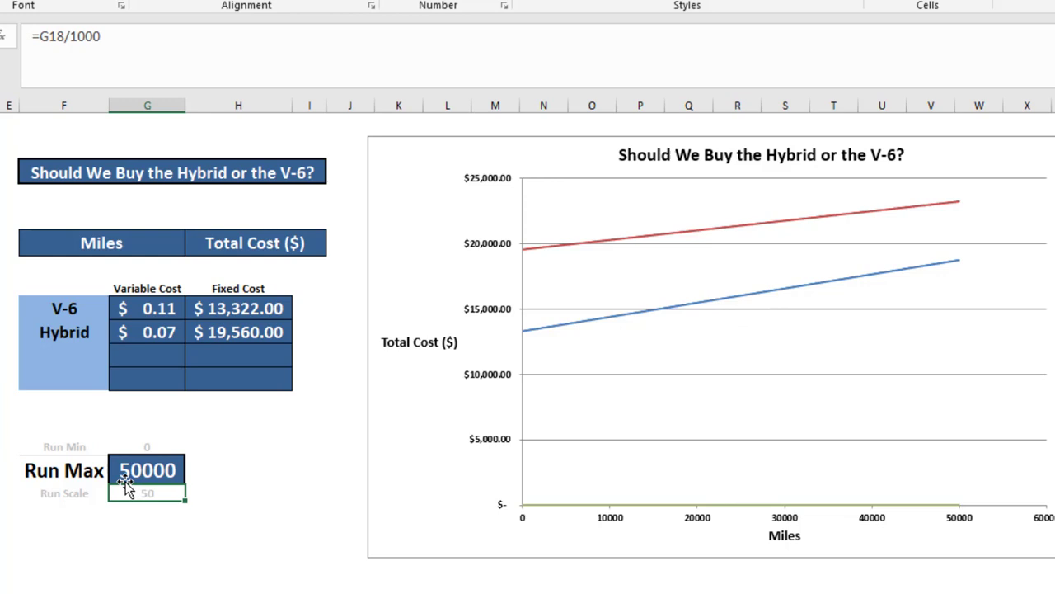
{"action": "type", "text": "1000"}
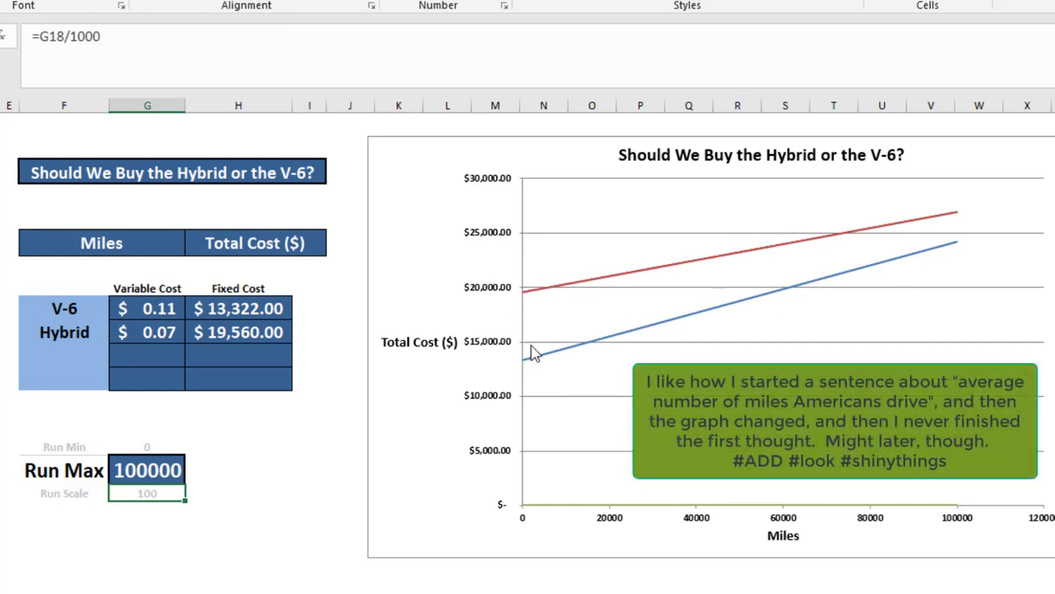
{"action": "mouse_move", "coordinate": [956, 231]}
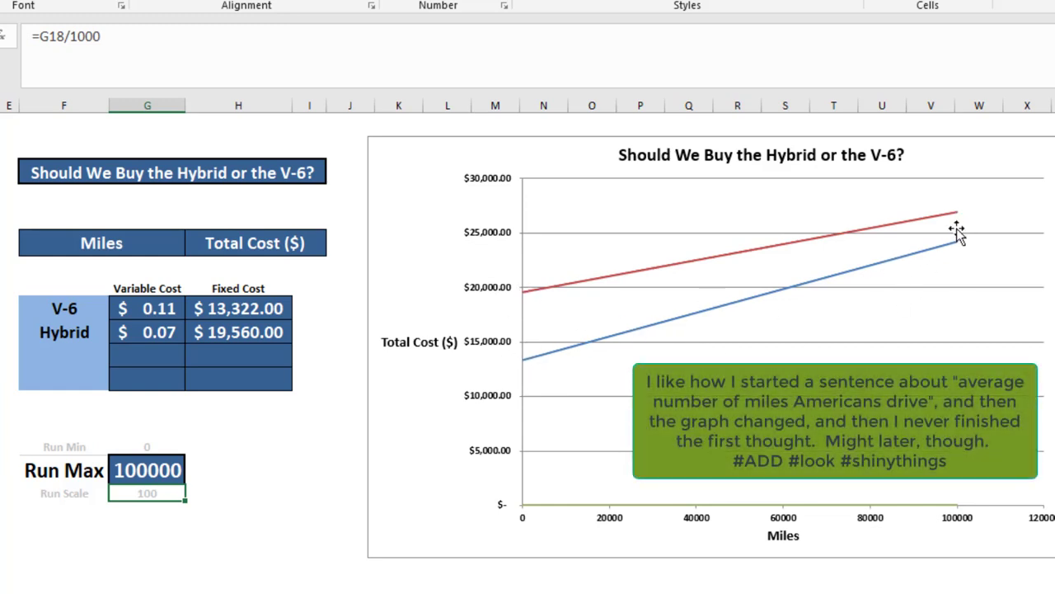
{"action": "mouse_move", "coordinate": [949, 337]}
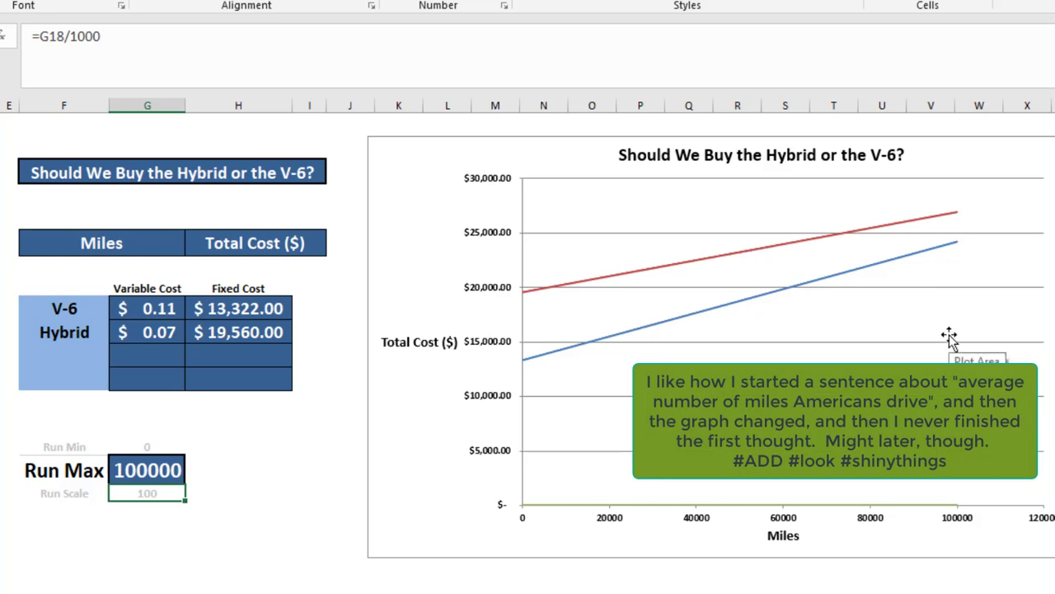
- Set Run Max to 200000 so the chart extends to 200,000 miles
{"action": "left_click", "coordinate": [147, 470]}
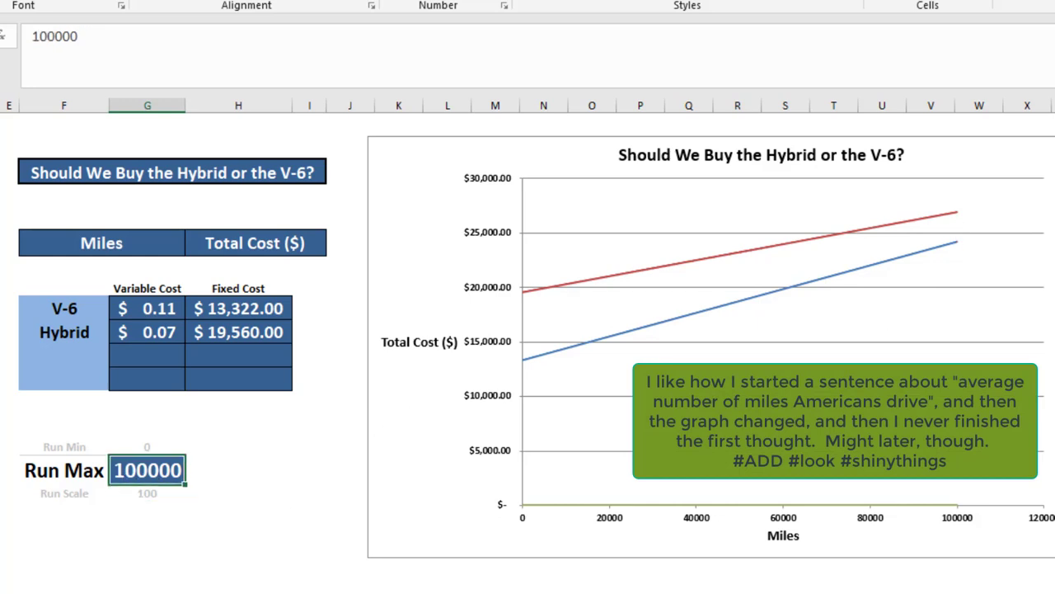
{"action": "type", "text": "200"}
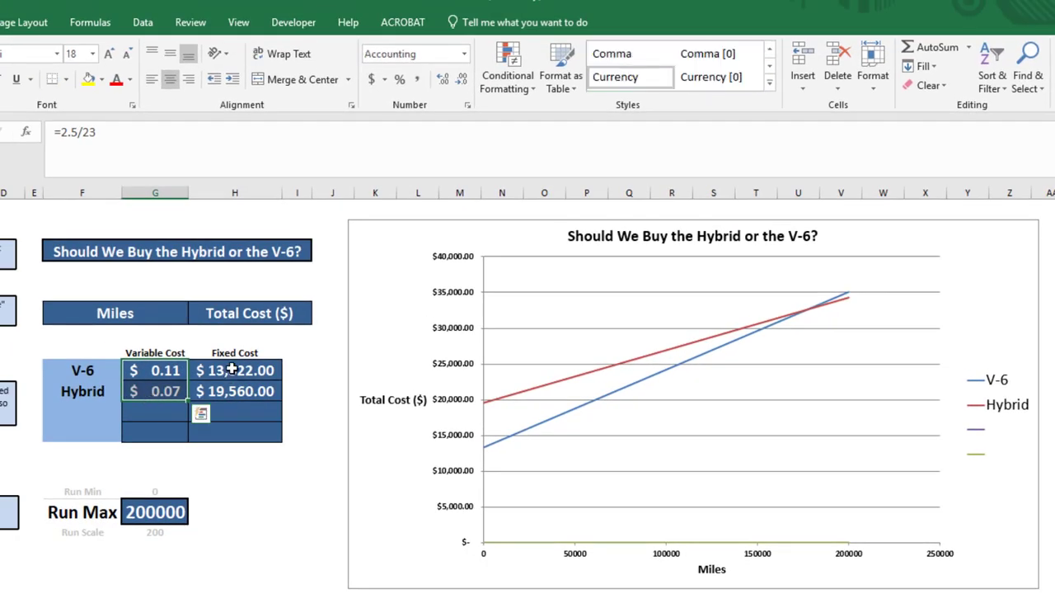
{"action": "left_click", "coordinate": [235, 369]}
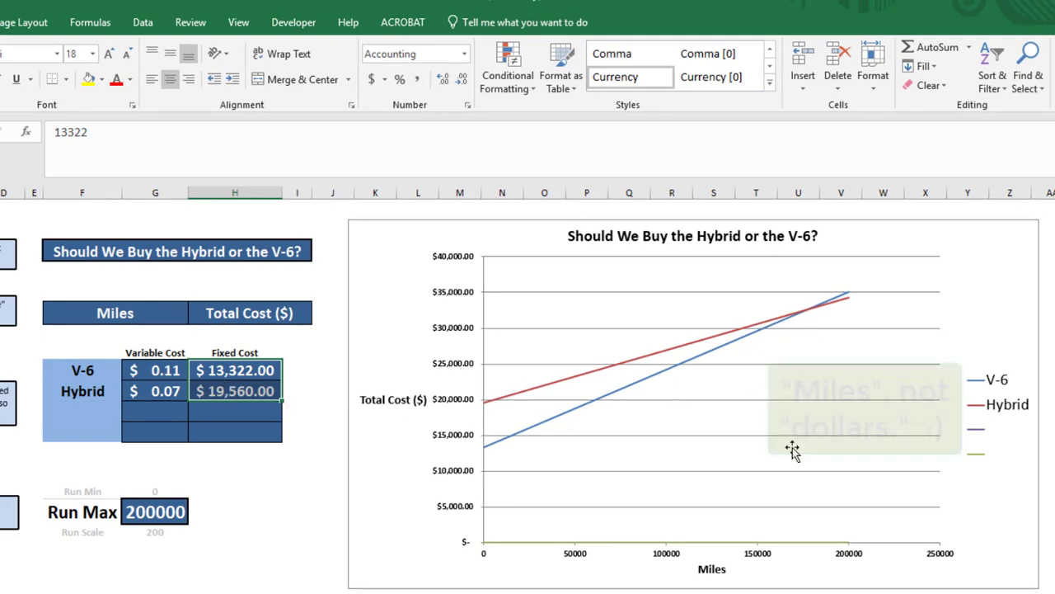
{"action": "mouse_move", "coordinate": [760, 494]}
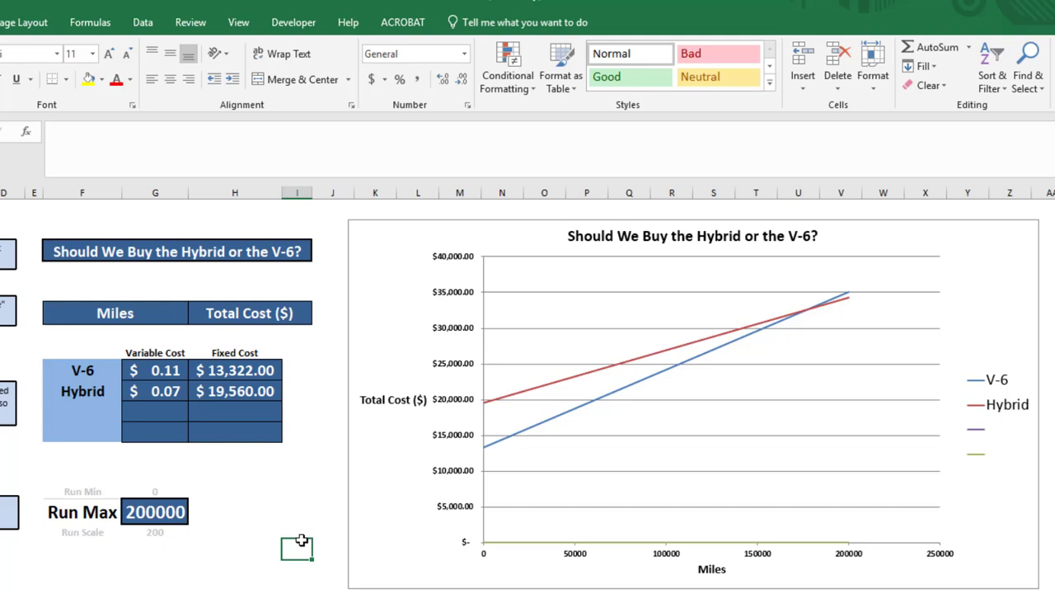
{"action": "mouse_move", "coordinate": [153, 369]}
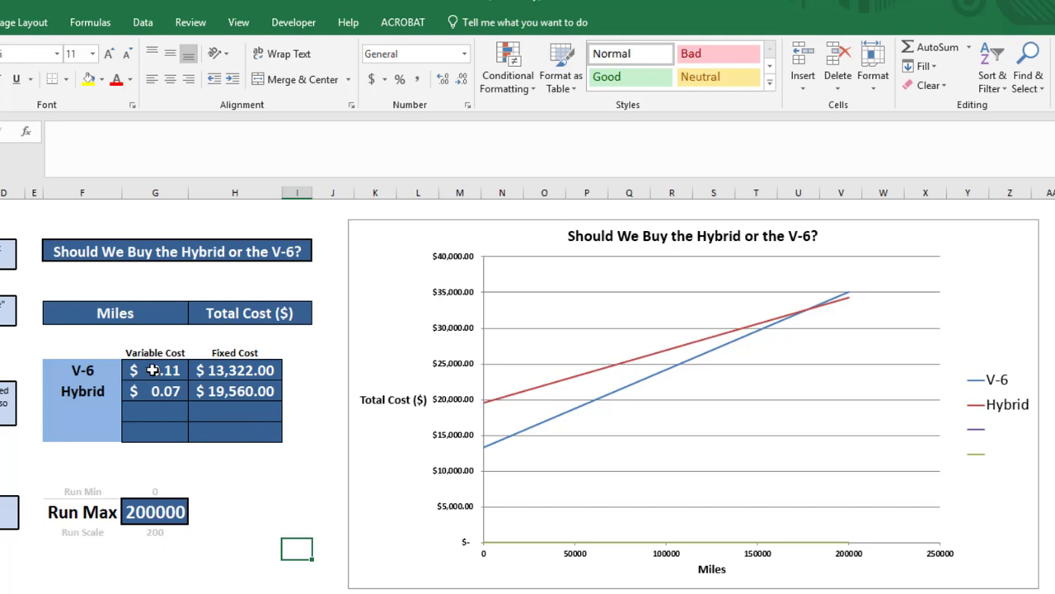
{"action": "left_click", "coordinate": [155, 370]}
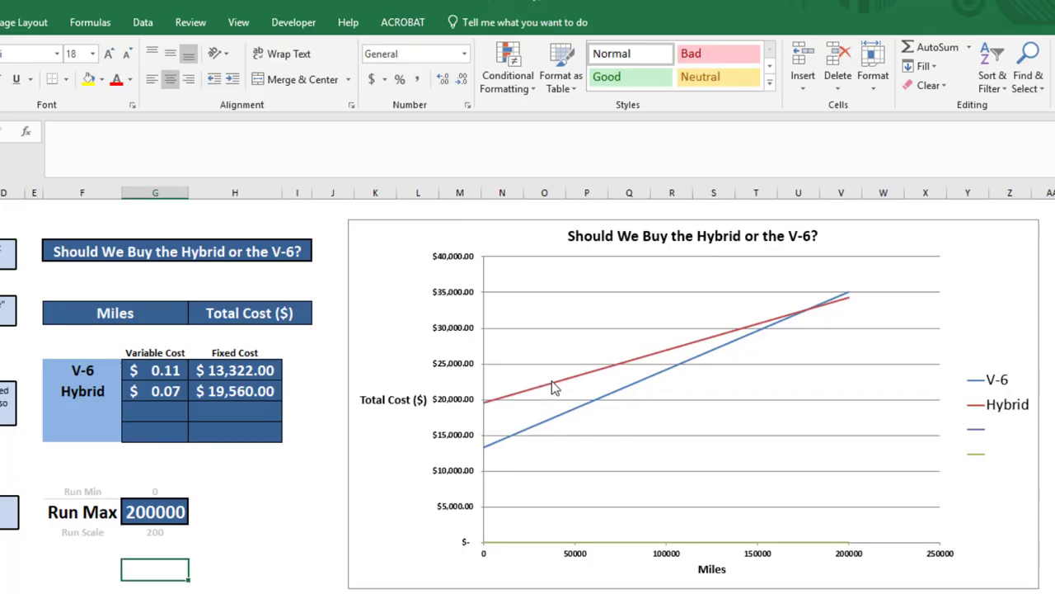
{"action": "mouse_move", "coordinate": [692, 352]}
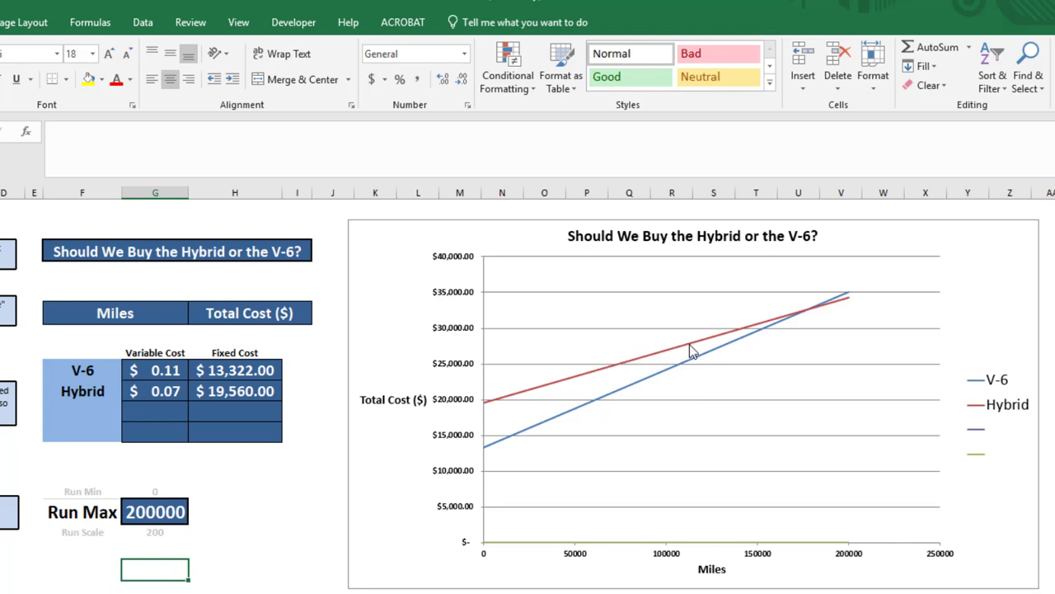
{"action": "mouse_move", "coordinate": [713, 344]}
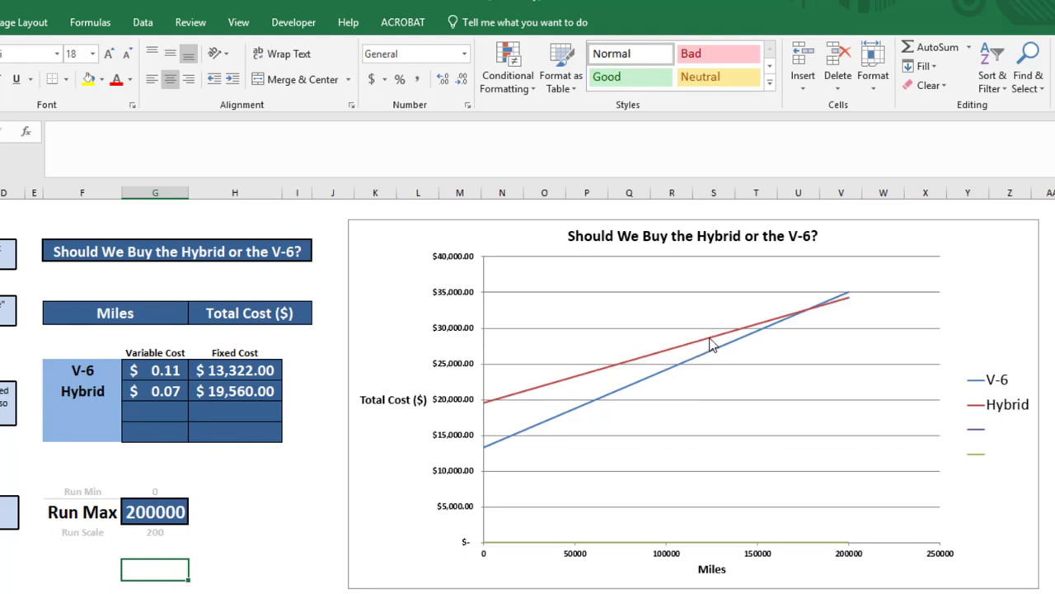
{"action": "mouse_move", "coordinate": [699, 340]}
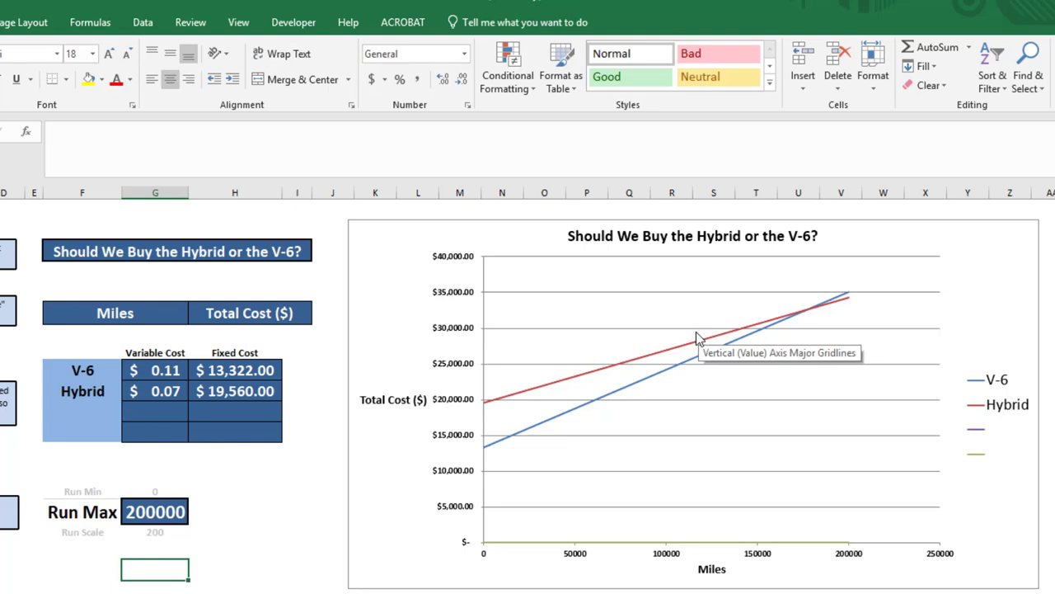
{"action": "mouse_move", "coordinate": [701, 168]}
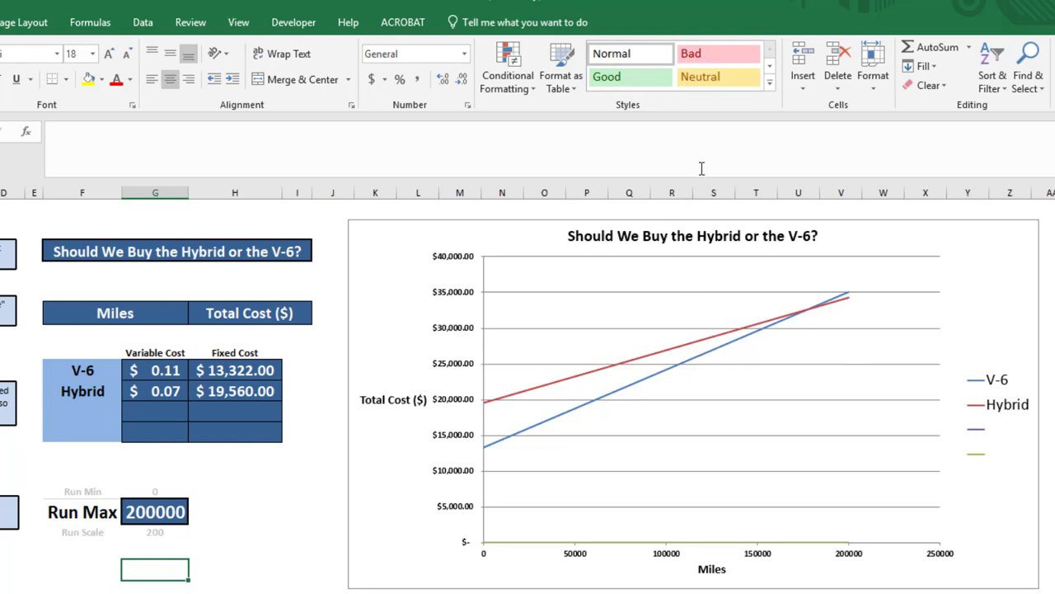
{"action": "mouse_move", "coordinate": [691, 334]}
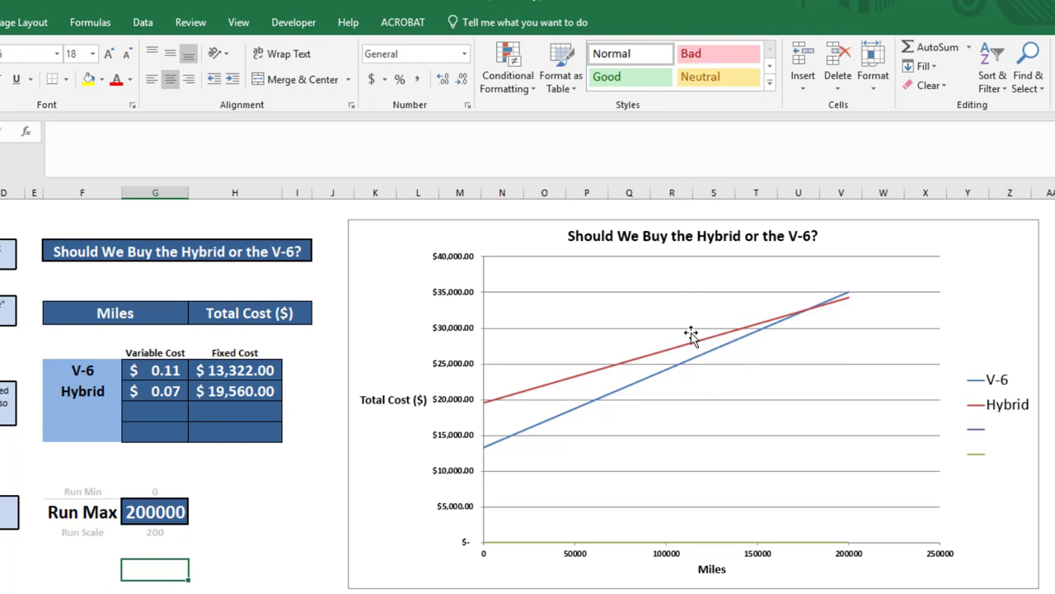
{"action": "mouse_move", "coordinate": [696, 350]}
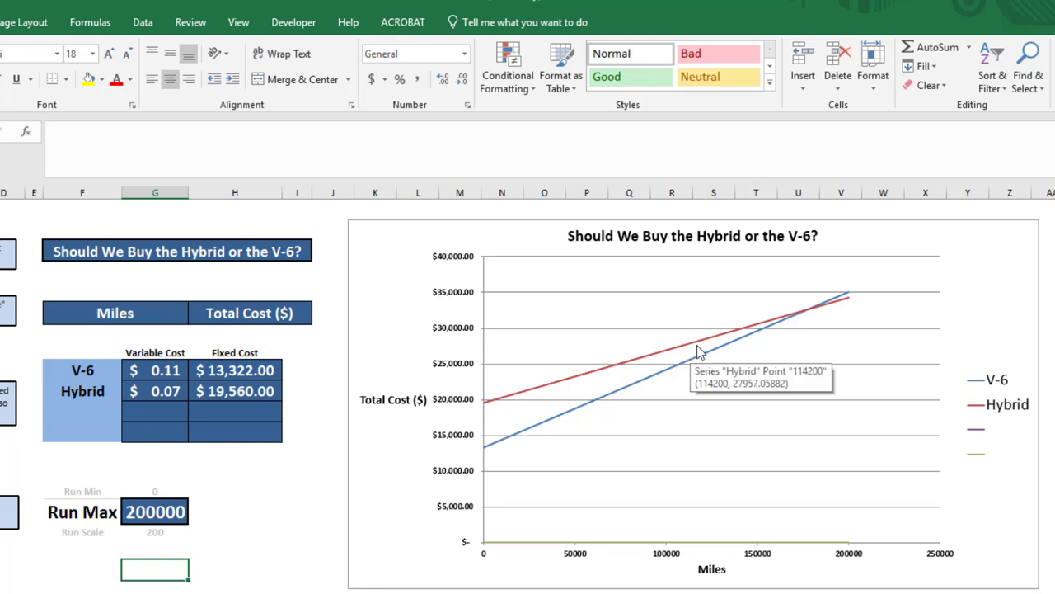
{"action": "mouse_move", "coordinate": [699, 315]}
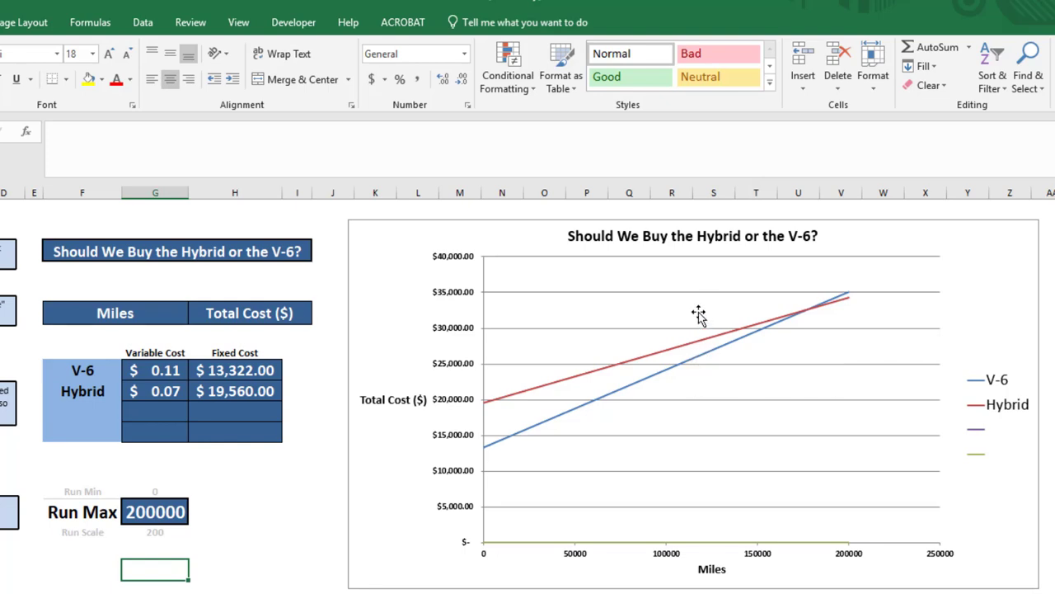
{"action": "mouse_move", "coordinate": [758, 303]}
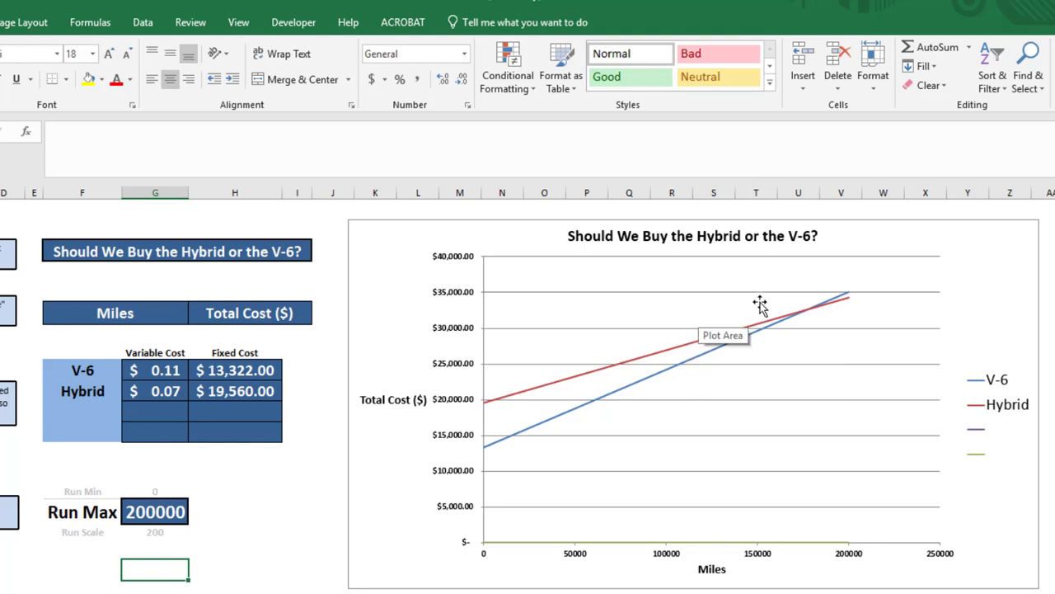
{"action": "mouse_move", "coordinate": [781, 380]}
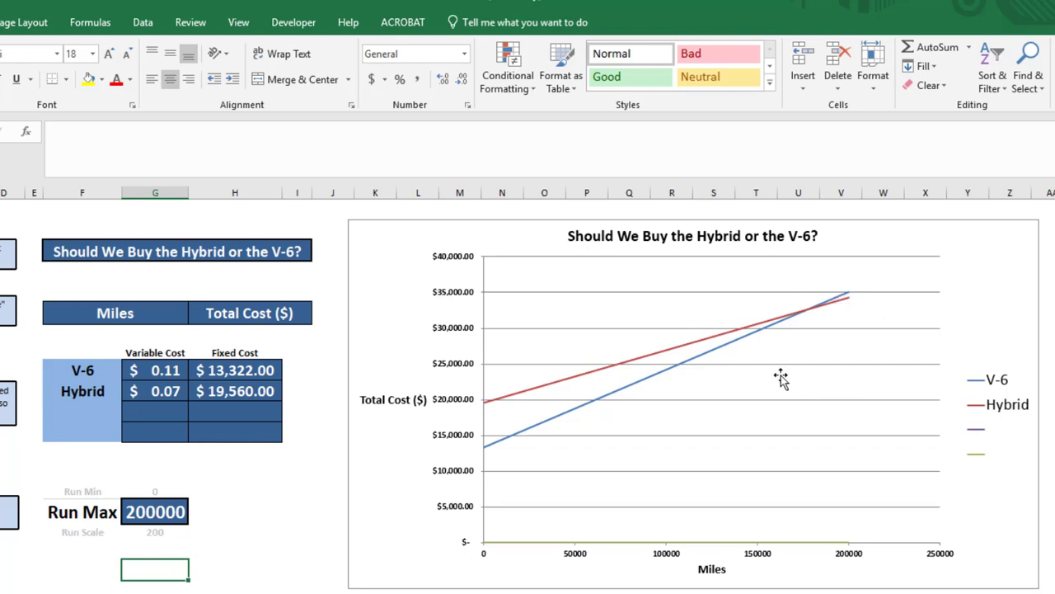
{"action": "mouse_move", "coordinate": [781, 378]}
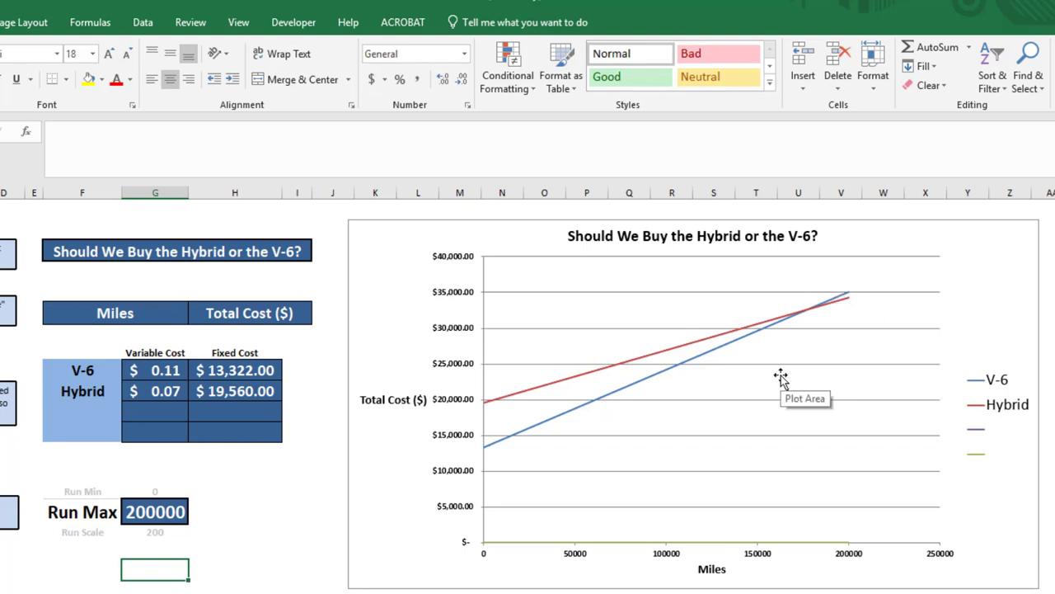